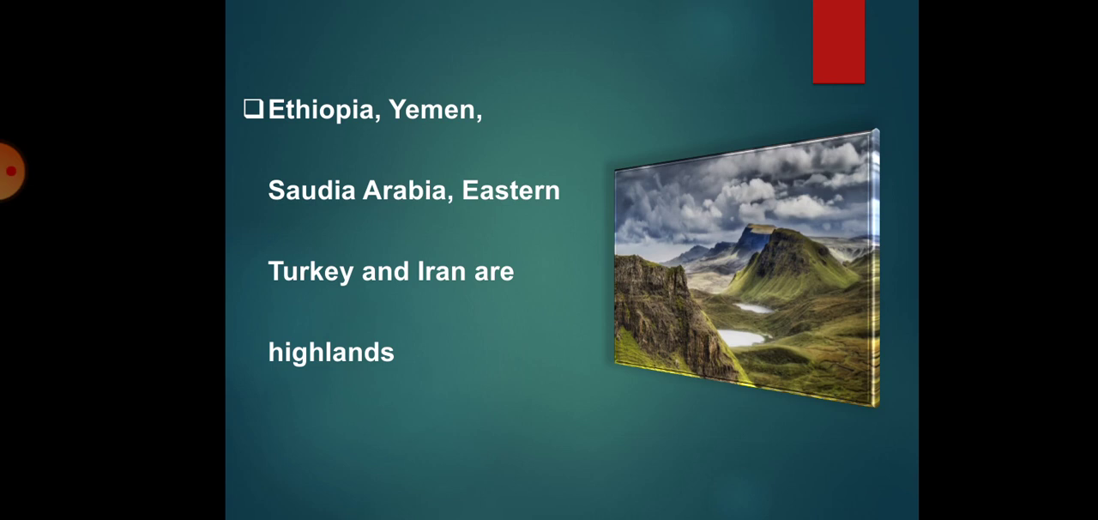
{"action": "key", "text": "Right"}
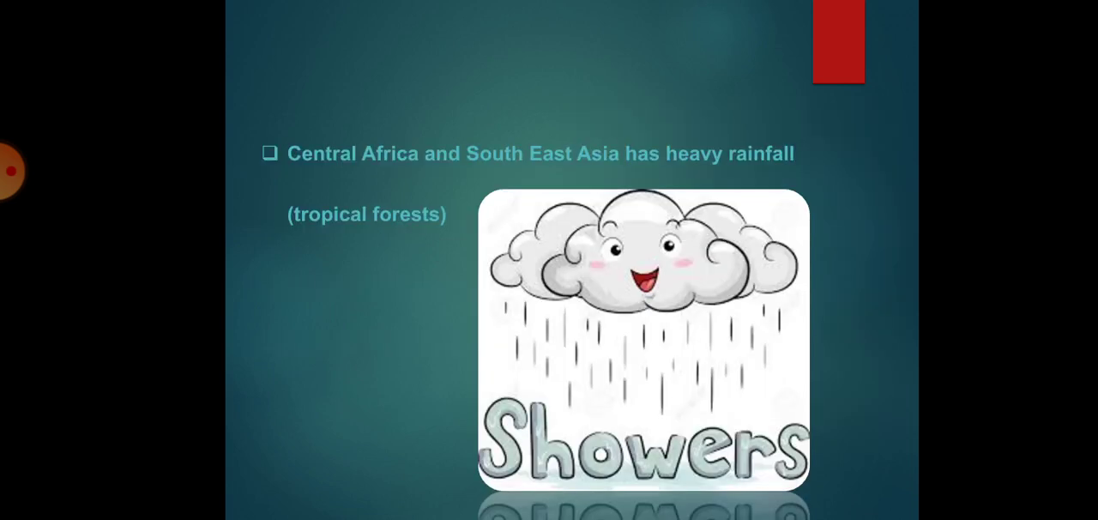